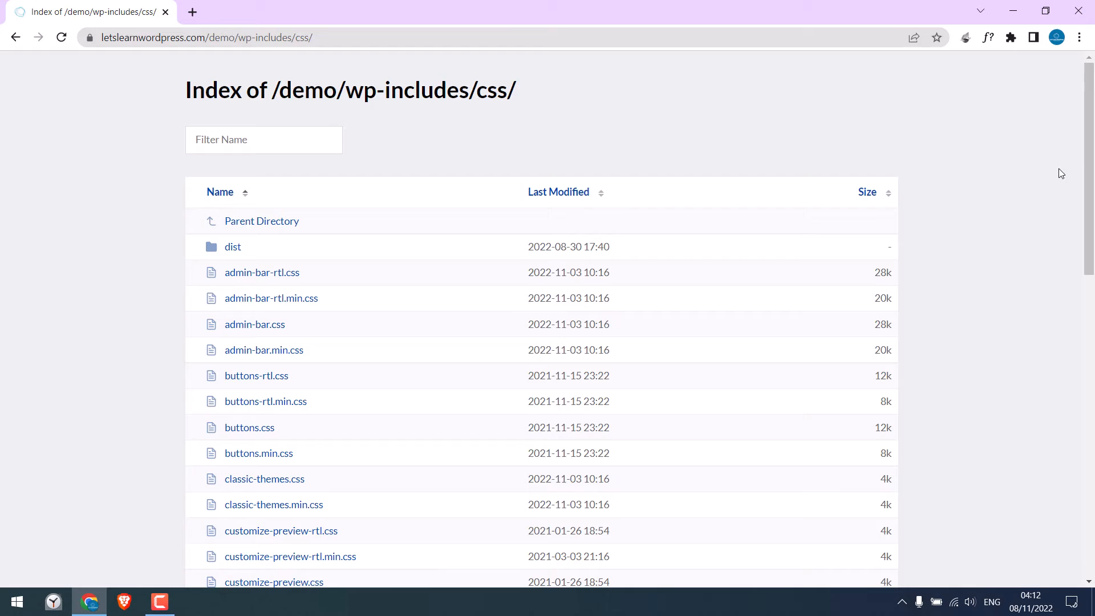
Step: Look up the risks of directory listing in the browser before moving to cPanel
scroll(down, 3)
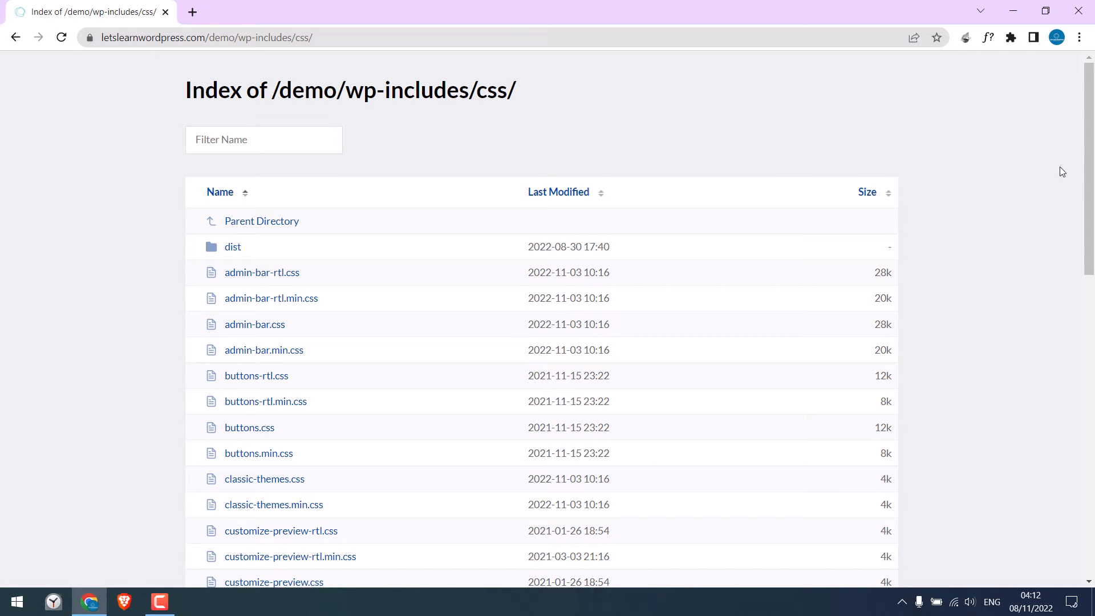
scroll(down, 3)
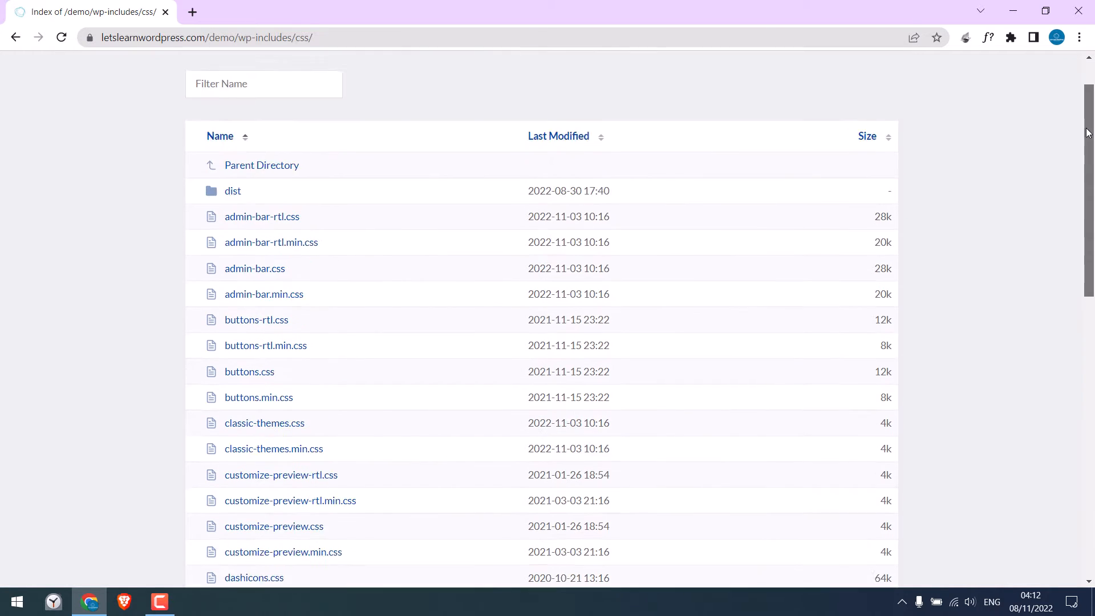
scroll(up, 3)
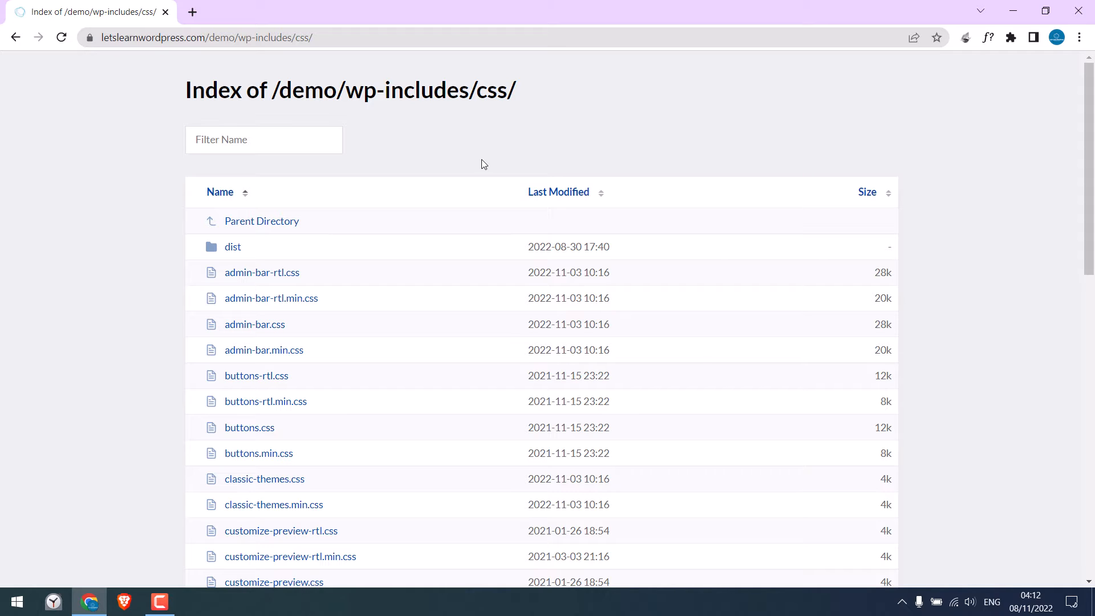
mouse_move(435, 400)
text(direc)
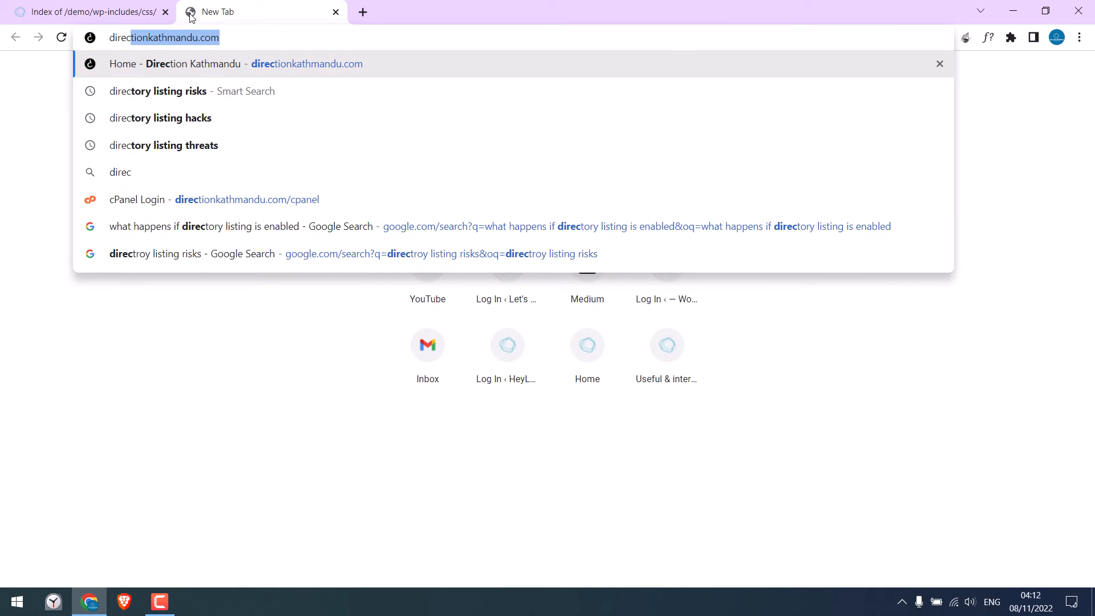
click(167, 92)
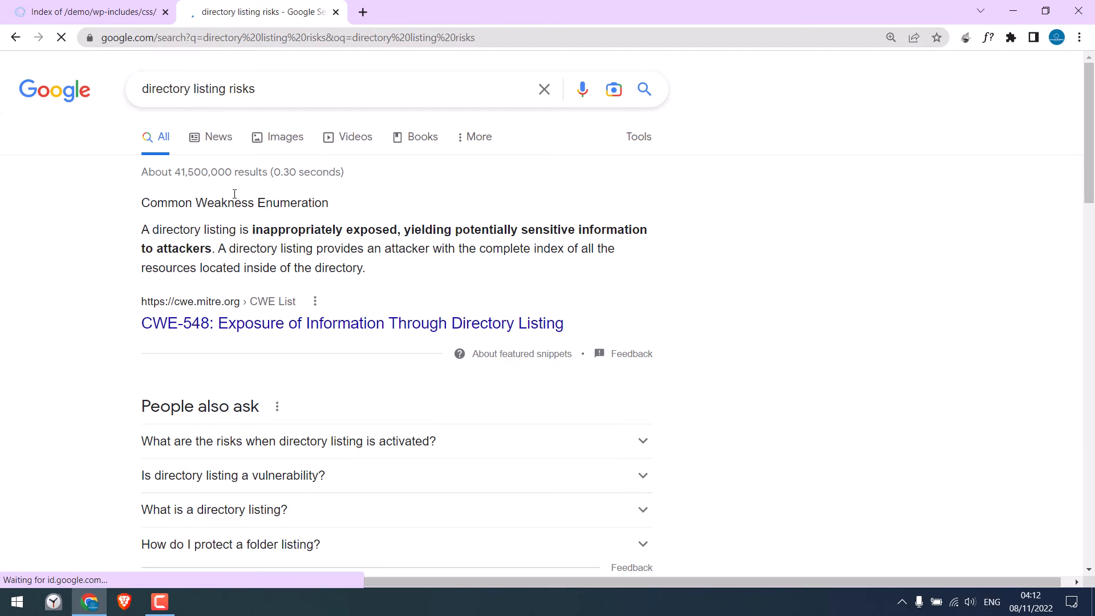
drag(253, 229, 363, 267)
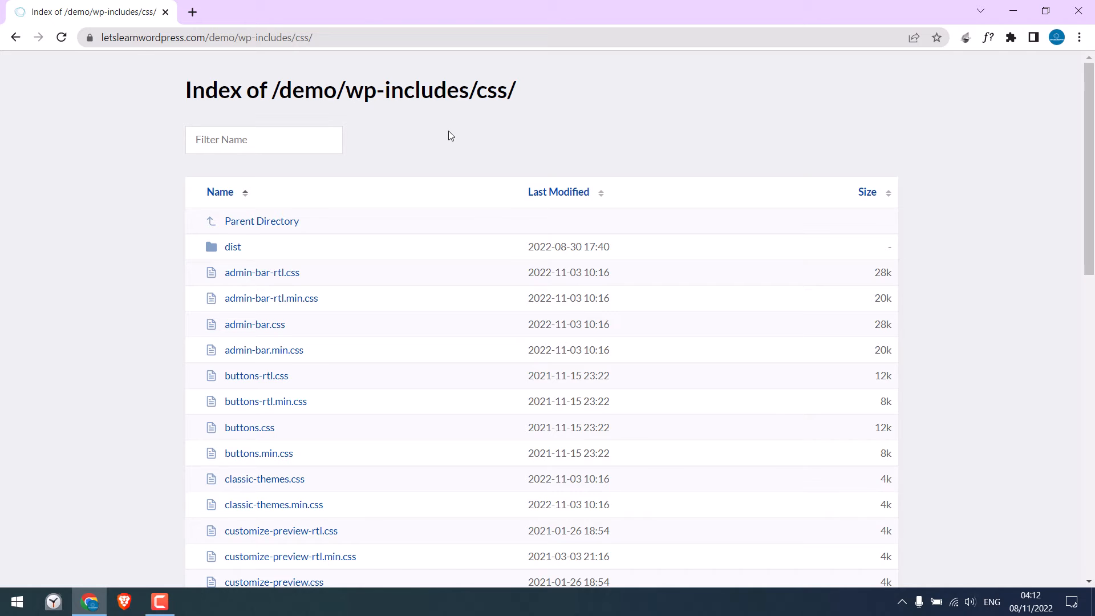
mouse_move(409, 175)
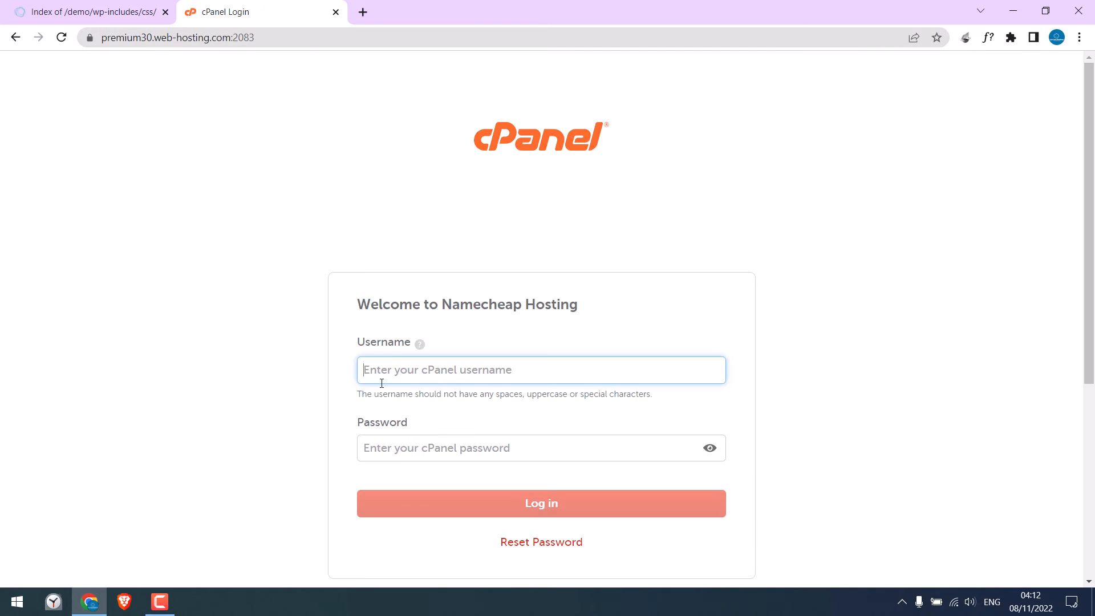
Step: Log in to cPanel with username 'irezz' and the account password
text(irezz)
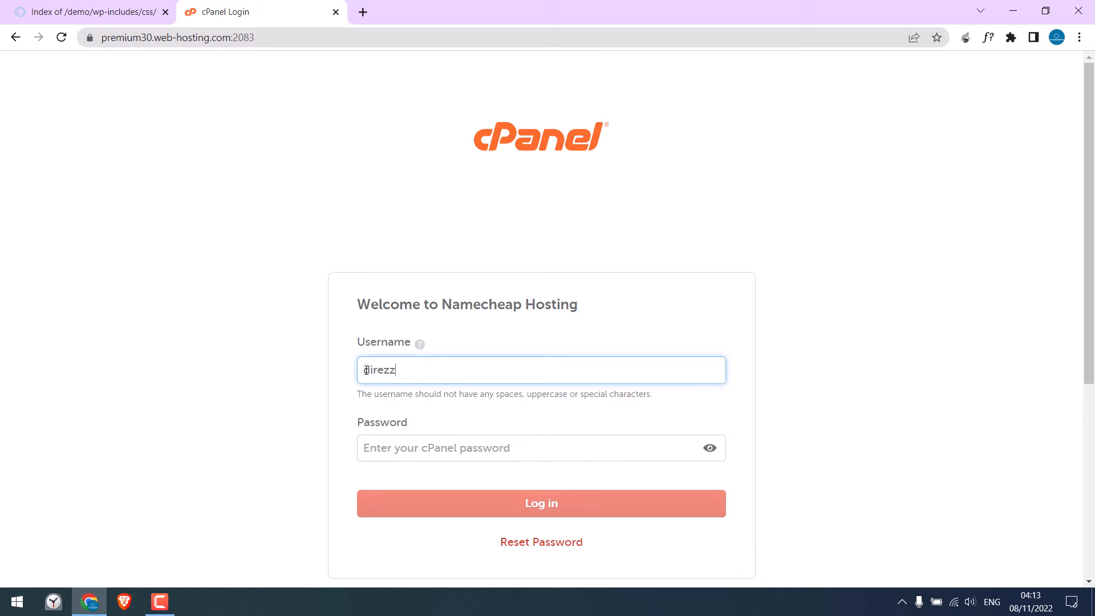
click(540, 503)
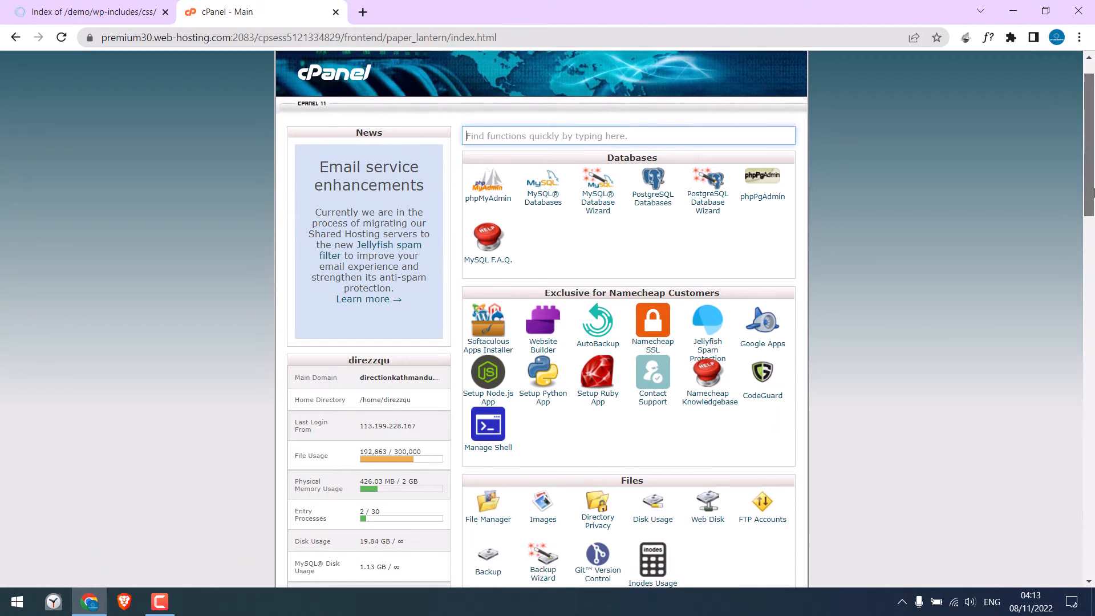
Step: Launch File Manager from the cPanel dashboard for the hosting account
click(487, 503)
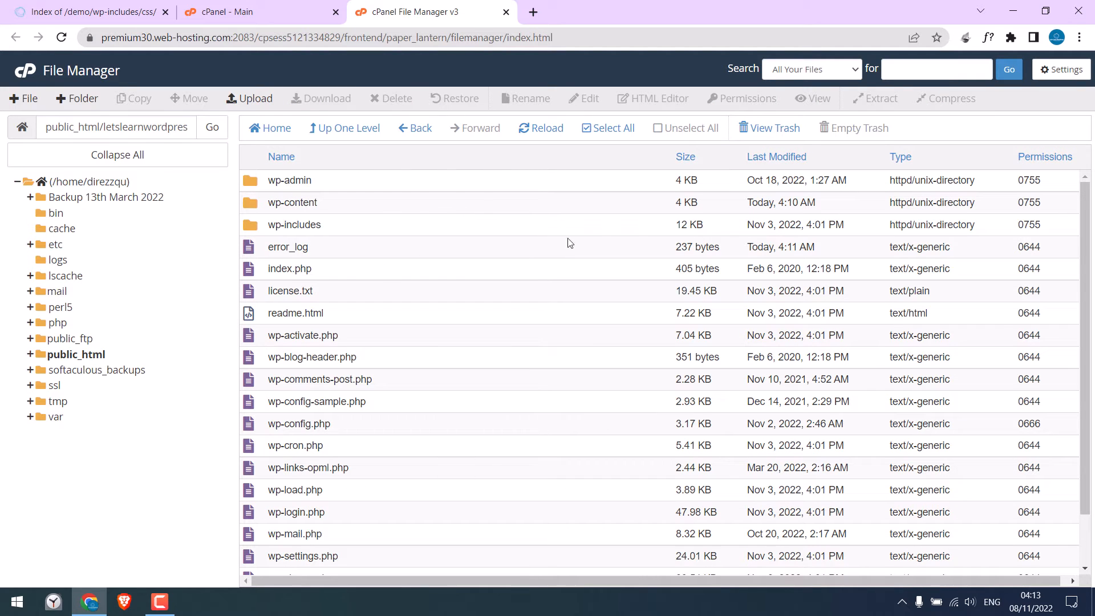
mouse_move(409, 466)
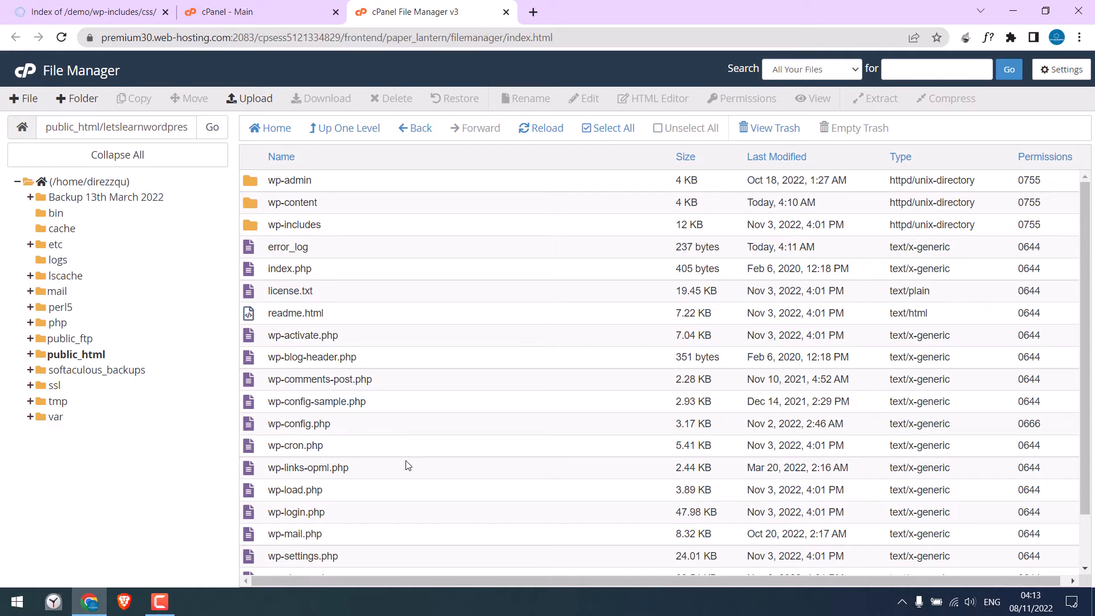
mouse_move(306, 332)
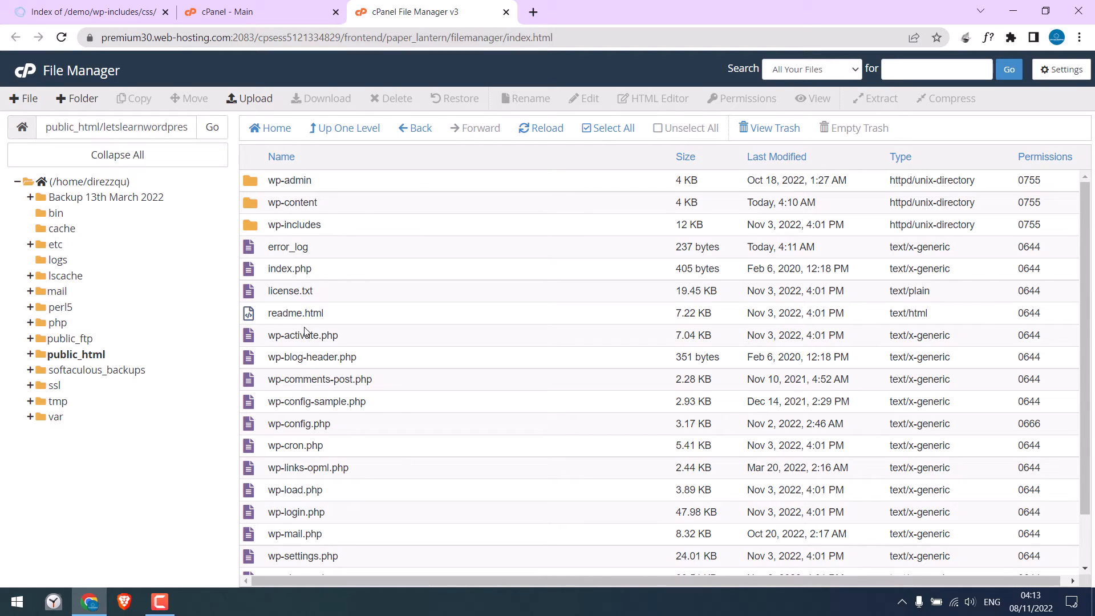
mouse_move(569, 300)
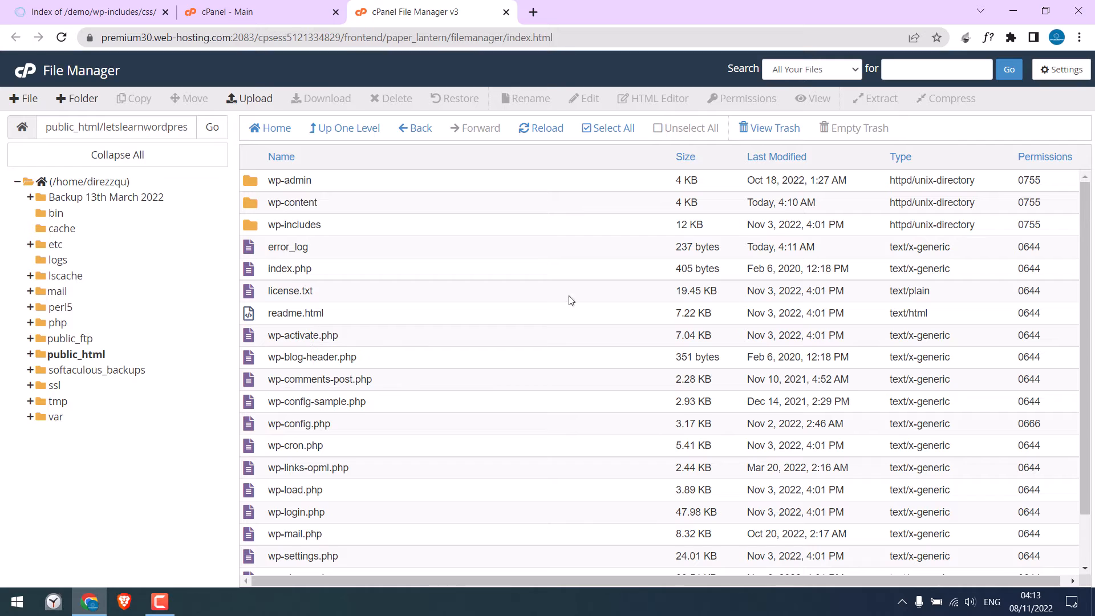
Step: Enable Show Hidden Files (dotfiles) in File Manager settings and select .htaccess
click(1060, 69)
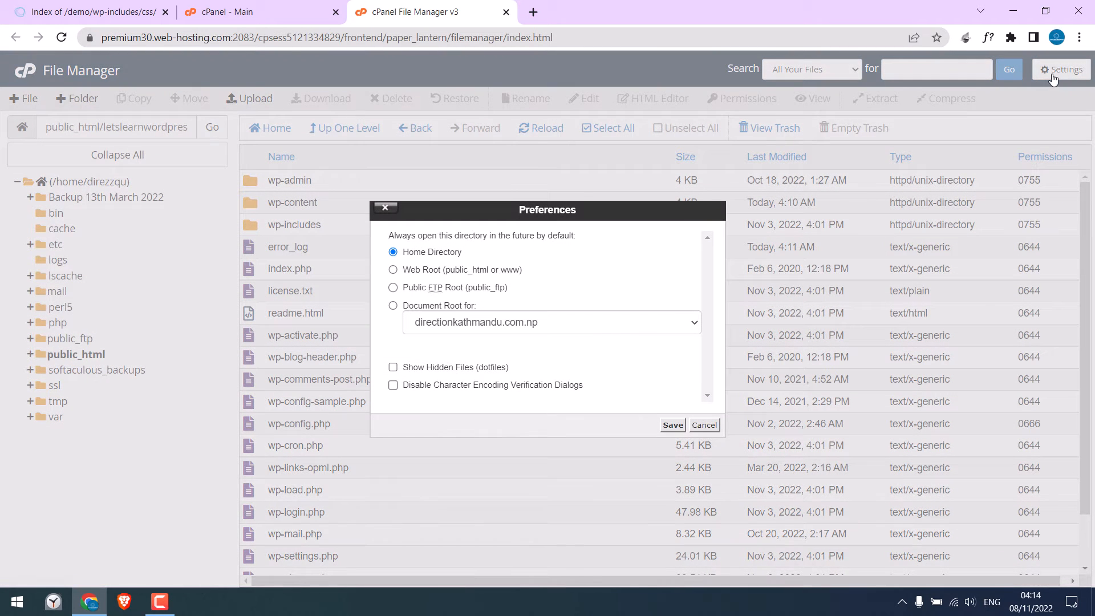
click(394, 366)
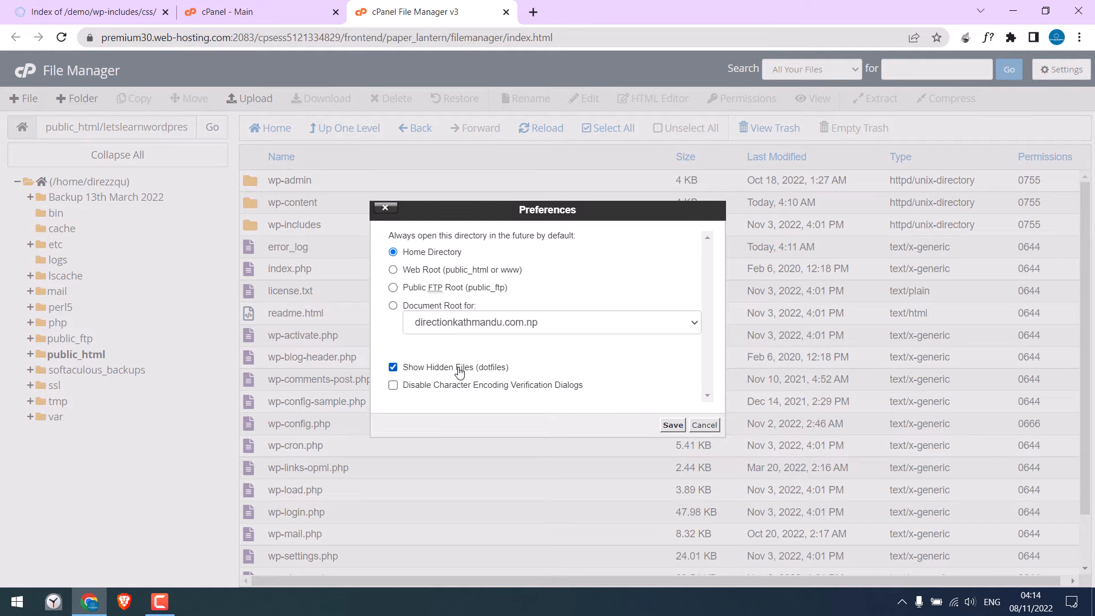
click(671, 424)
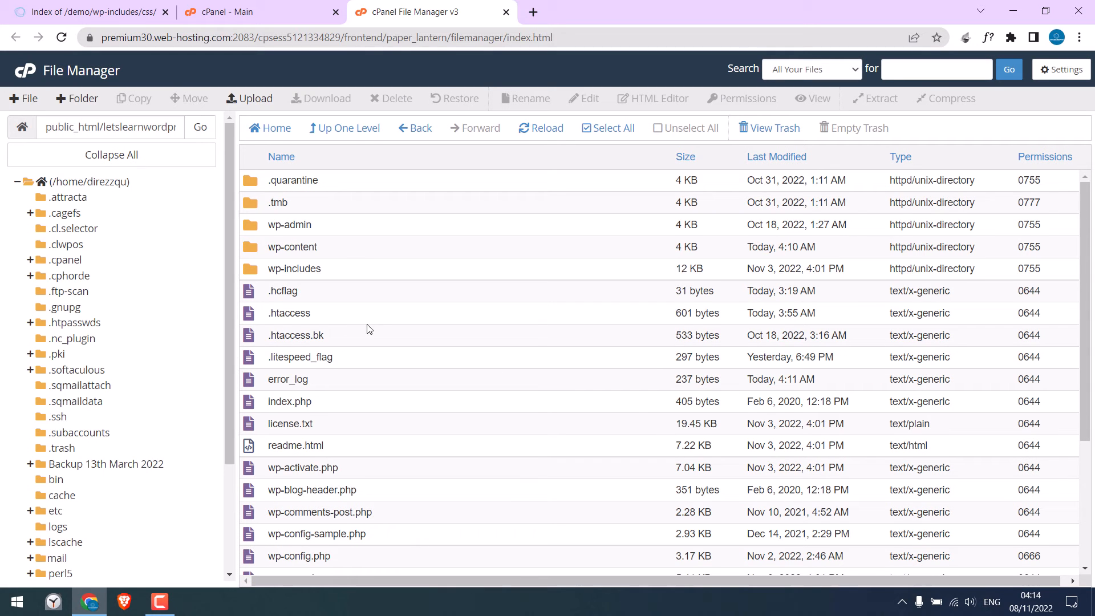
click(288, 313)
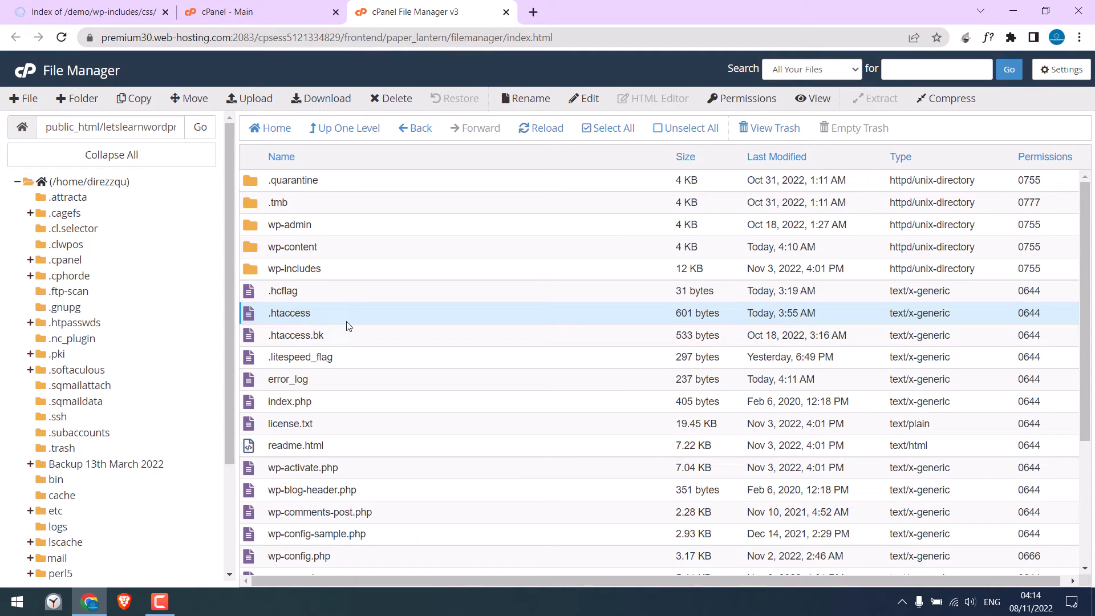
Step: Edit .htaccess in the code editor, confirming the encoding dialog
right_click(289, 312)
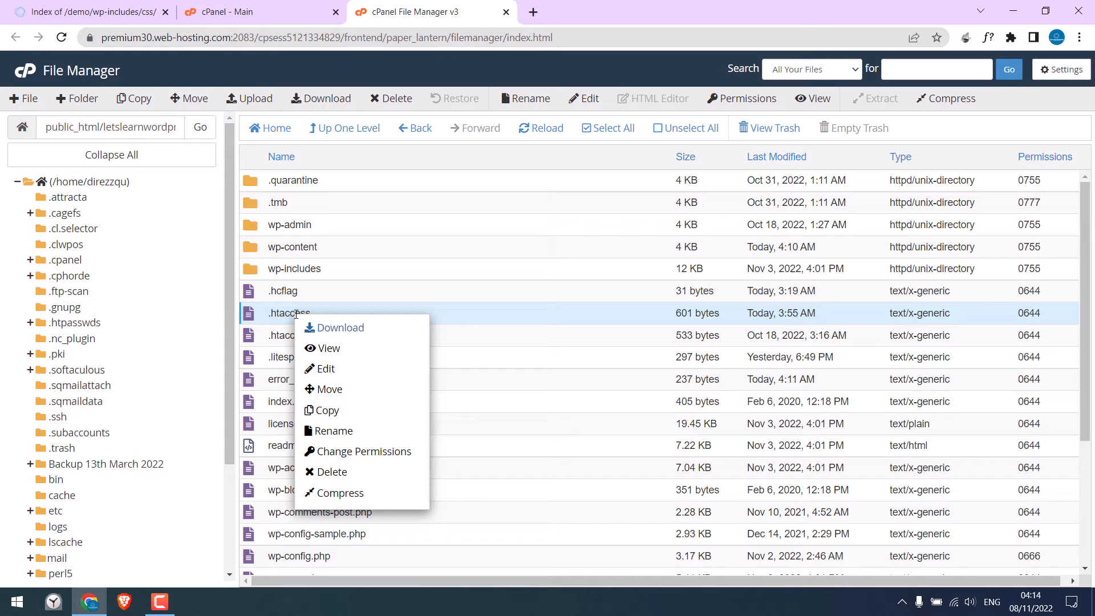
click(325, 369)
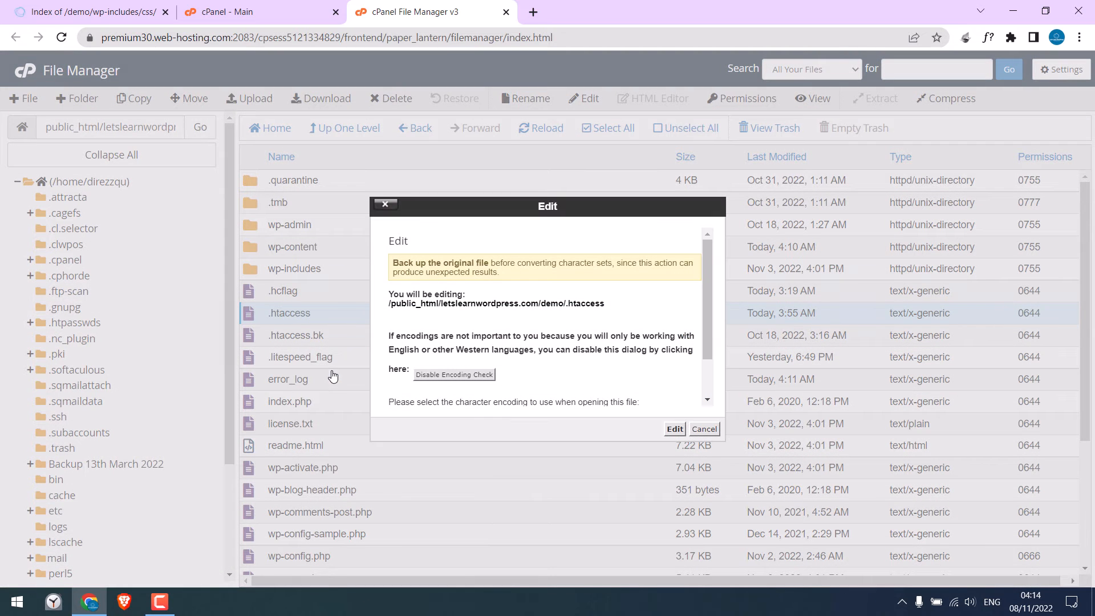
click(673, 429)
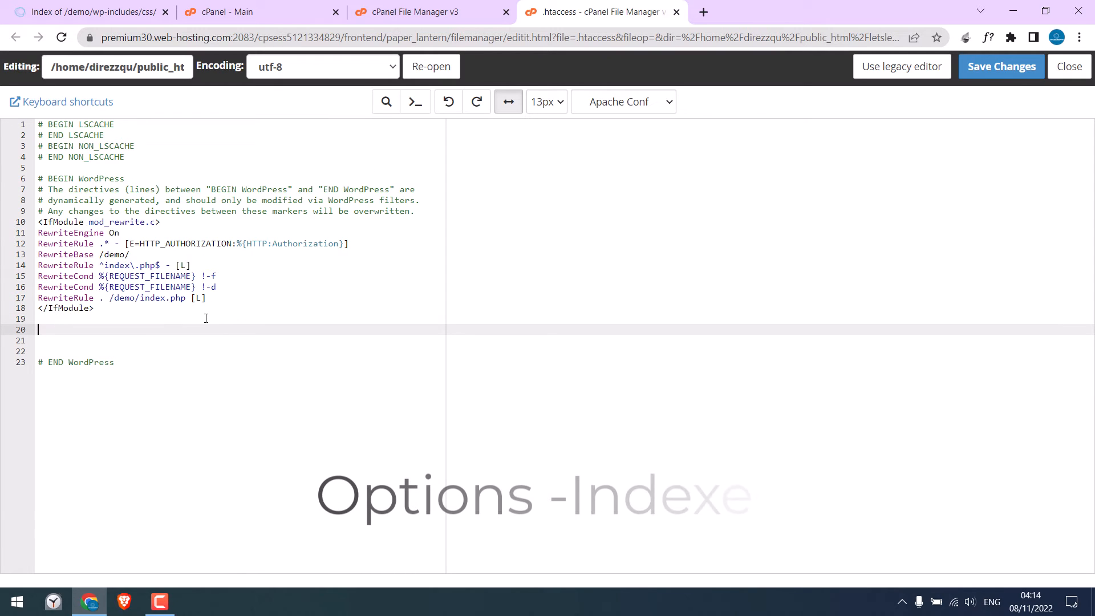
Step: Add an 'Options -Indexes' line to .htaccess above # END WordPress
text(Options)
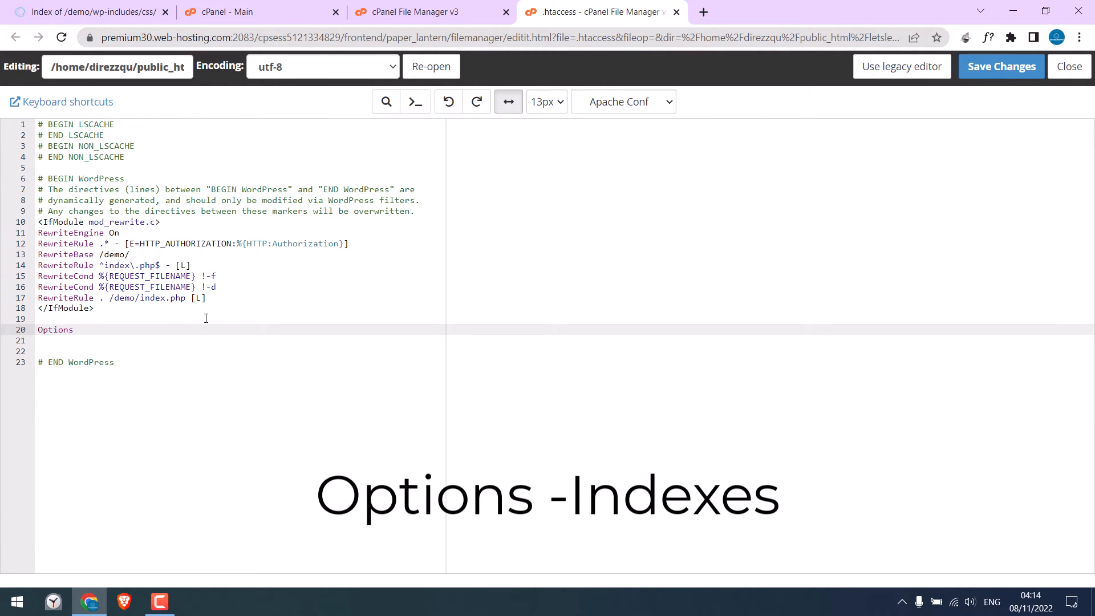
text(-Indexe)
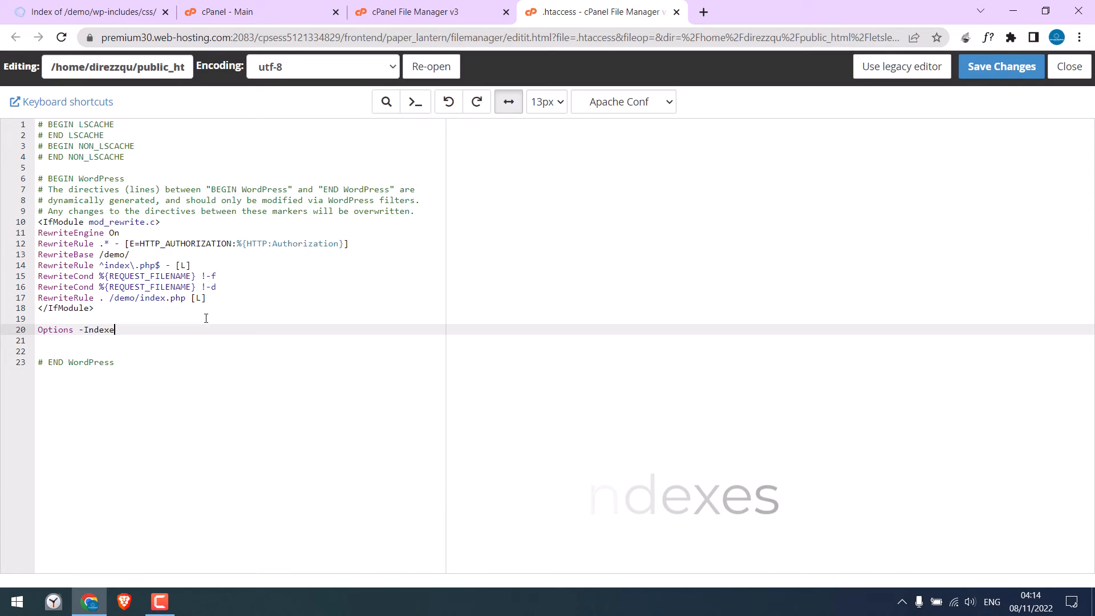
text(s)
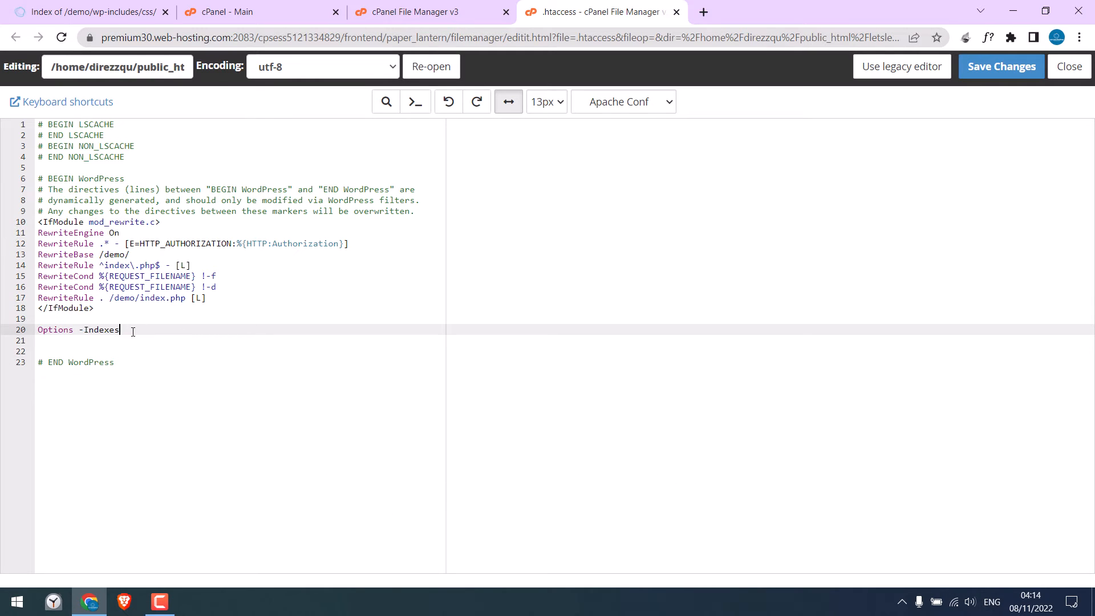
mouse_move(1001, 66)
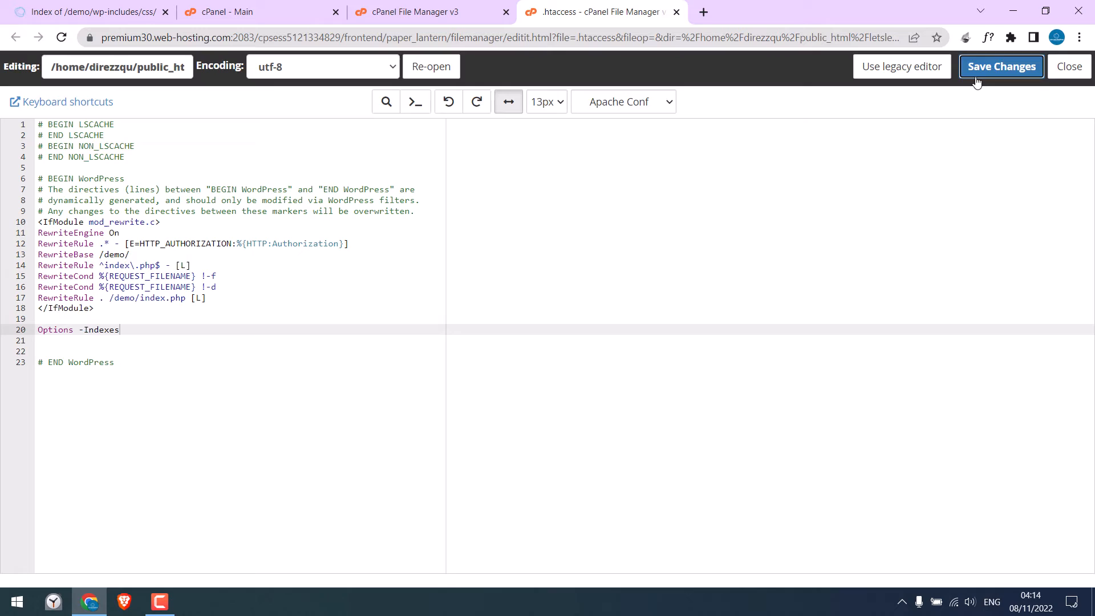
Step: Reload /demo/wp-includes/css/ to confirm it returns 403 Forbidden, then return to the editor
click(84, 12)
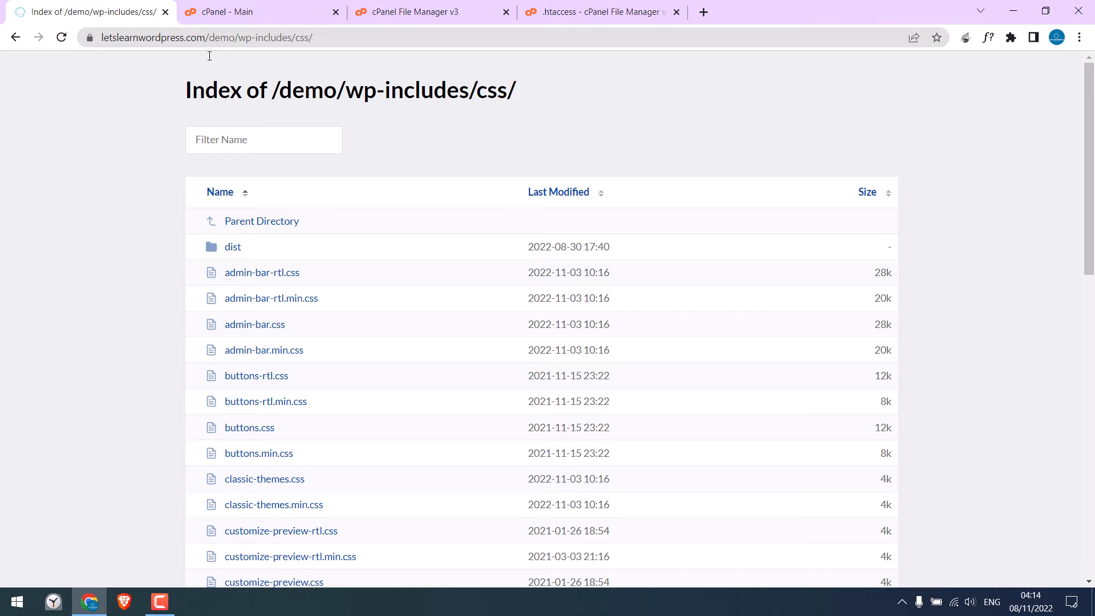
click(62, 36)
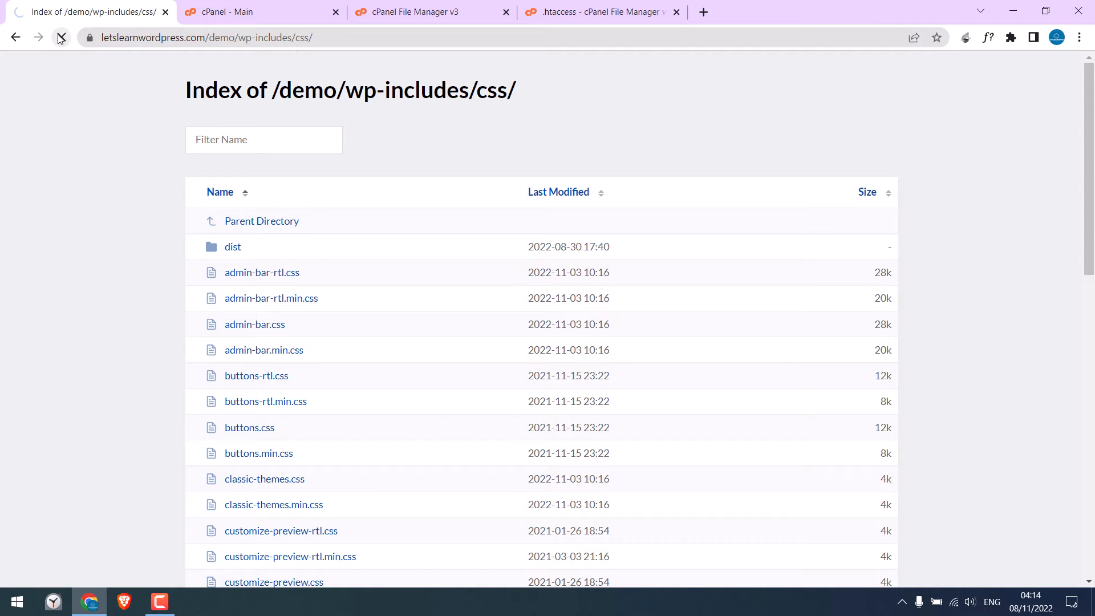
click(61, 36)
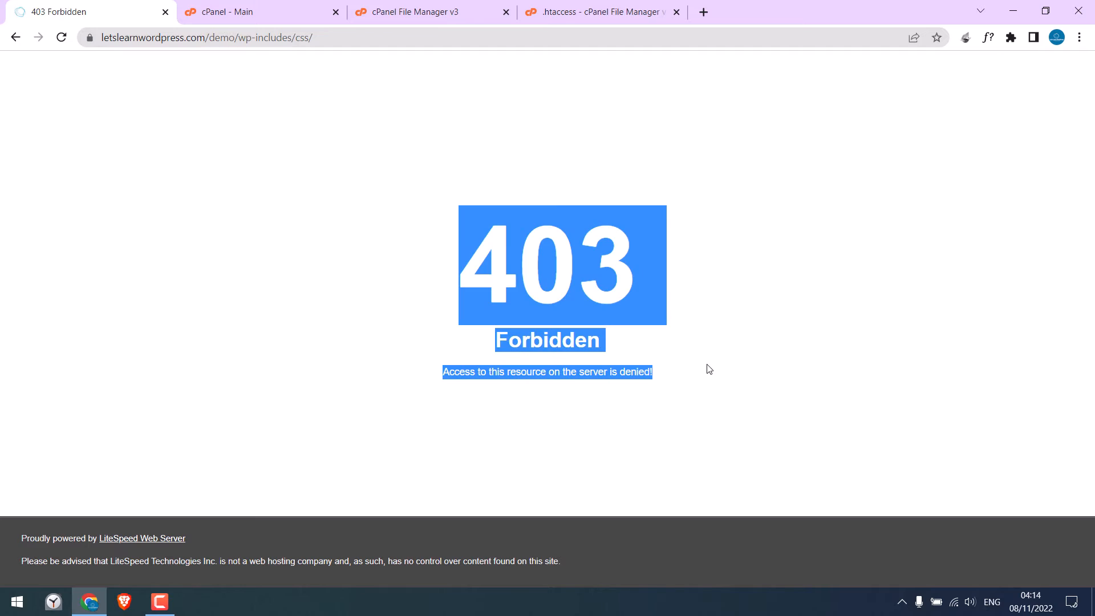
click(734, 177)
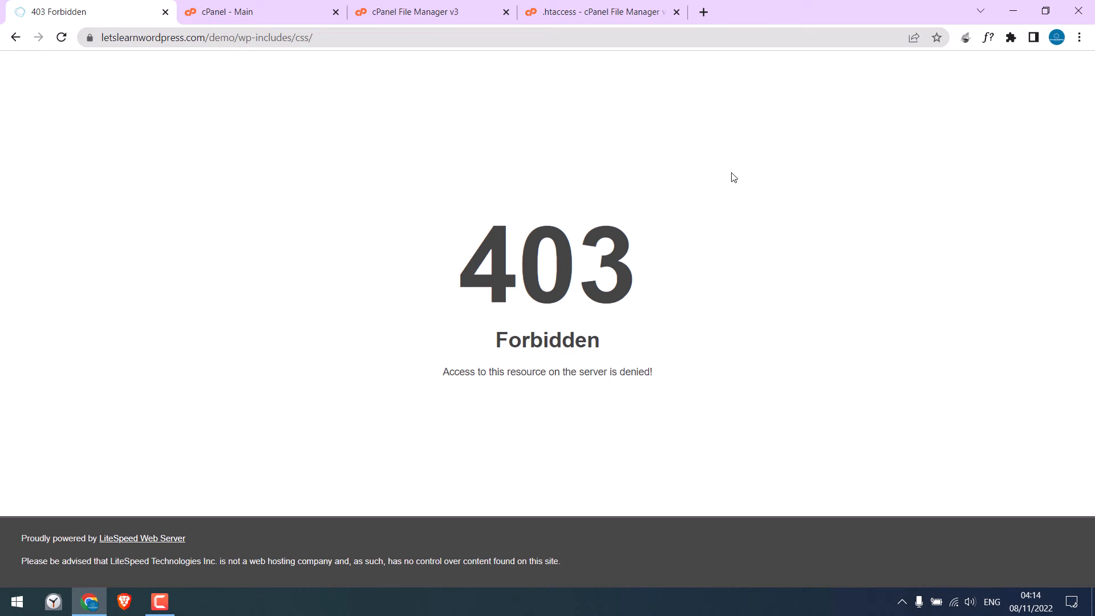
click(597, 11)
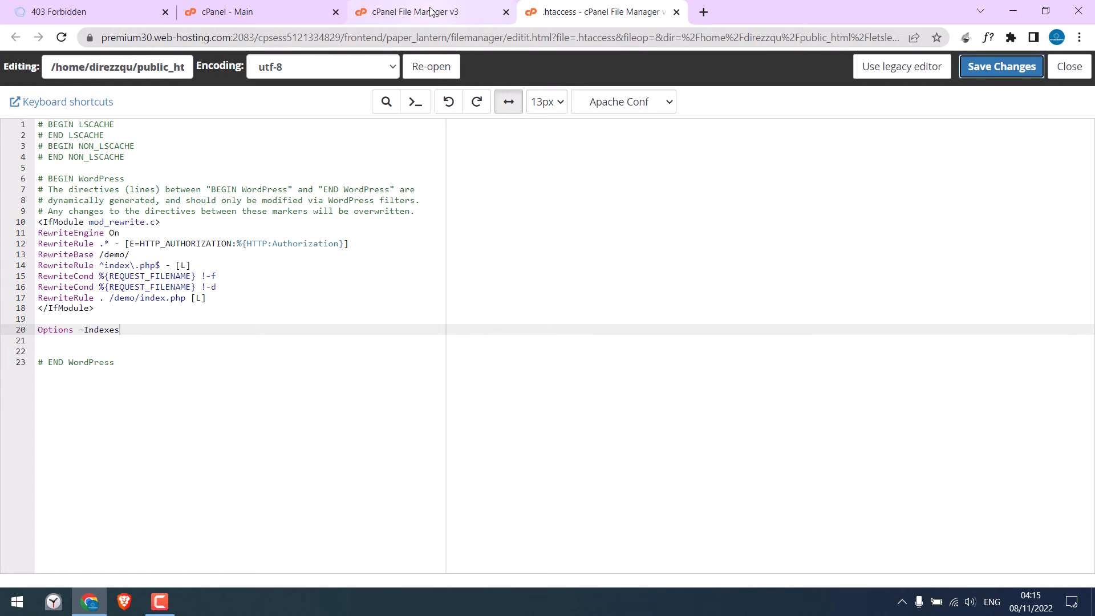
mouse_move(418, 11)
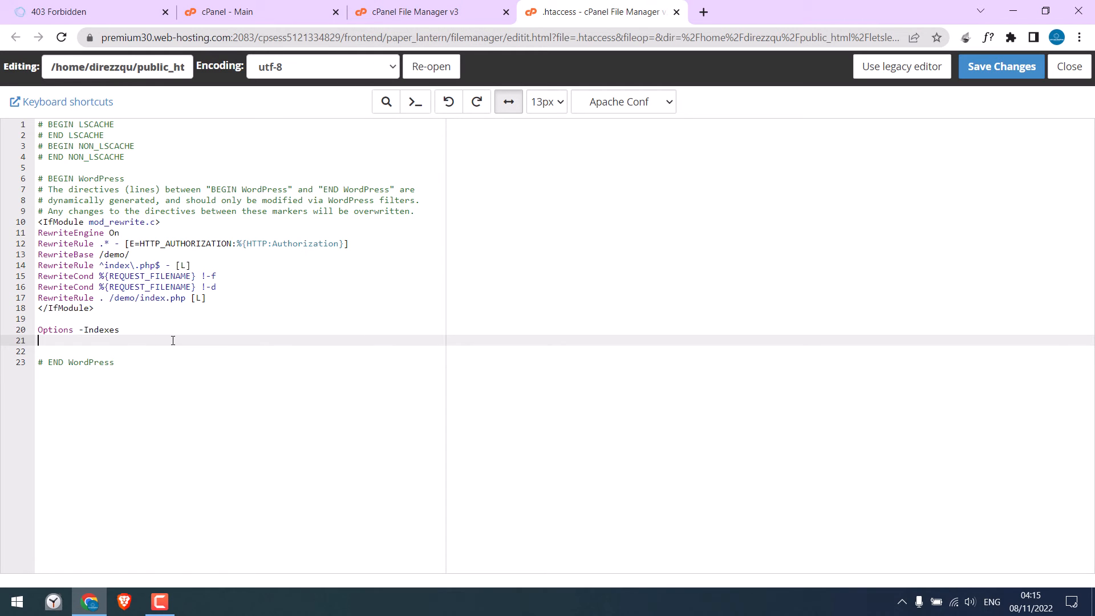
Step: Remove the Options -Indexes line, save .htaccess, and reload the css directory page
key(Backspace)
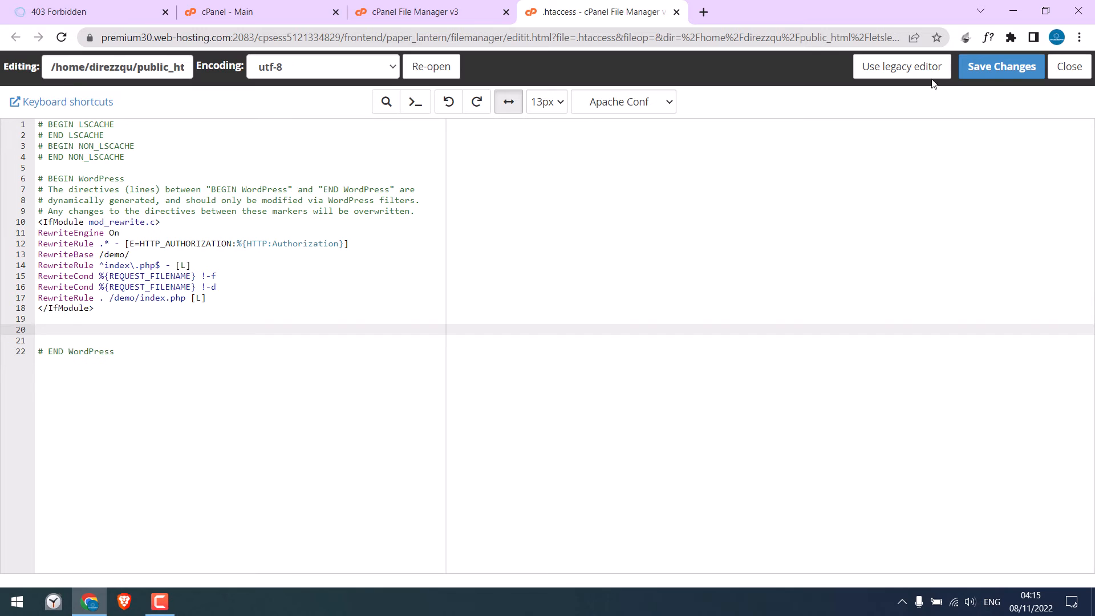
click(1000, 66)
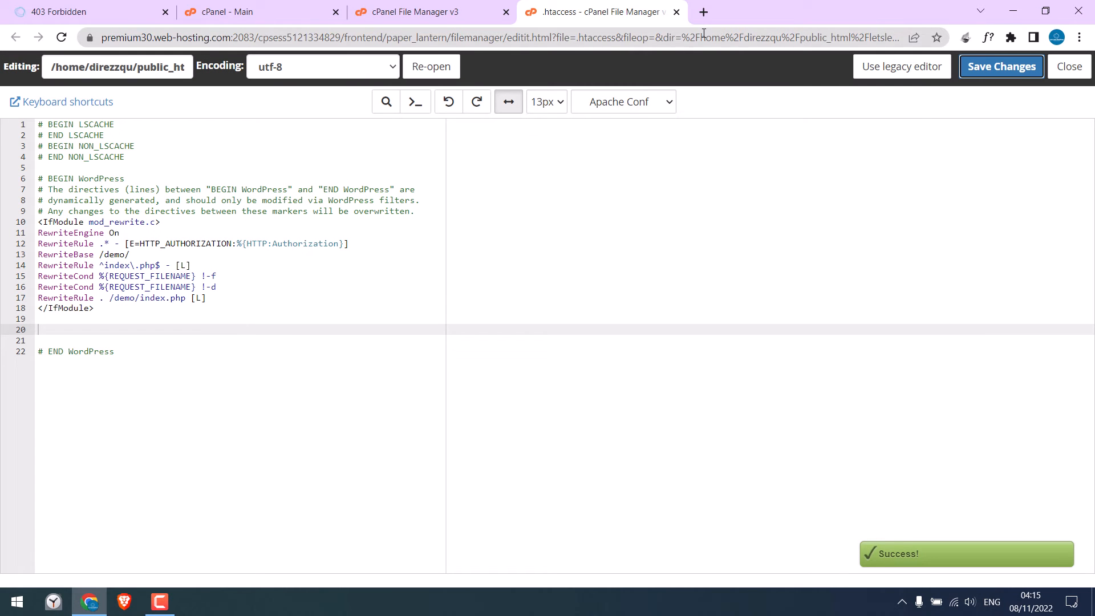
click(84, 11)
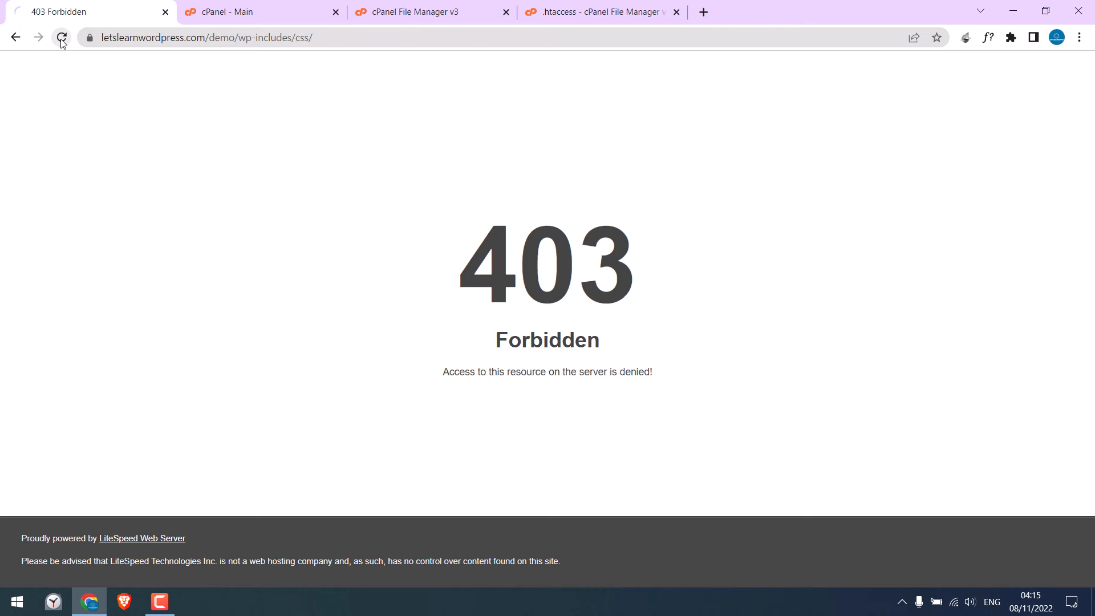
click(61, 38)
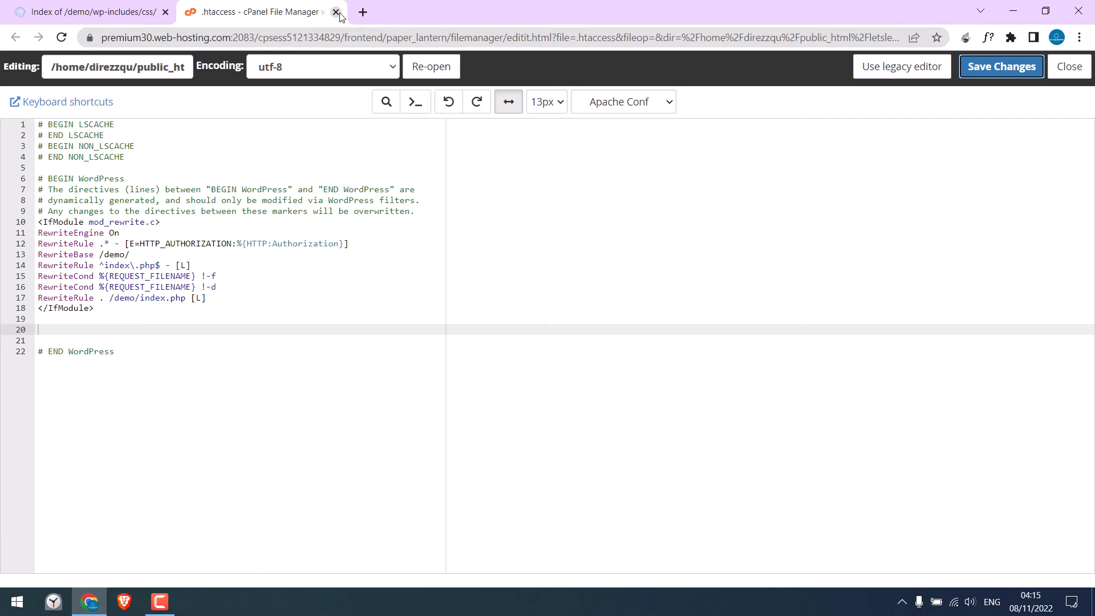
Step: Close the editor tab, log in to the demo site's wp-admin and go to Plugins > Add New
click(335, 12)
text(let)
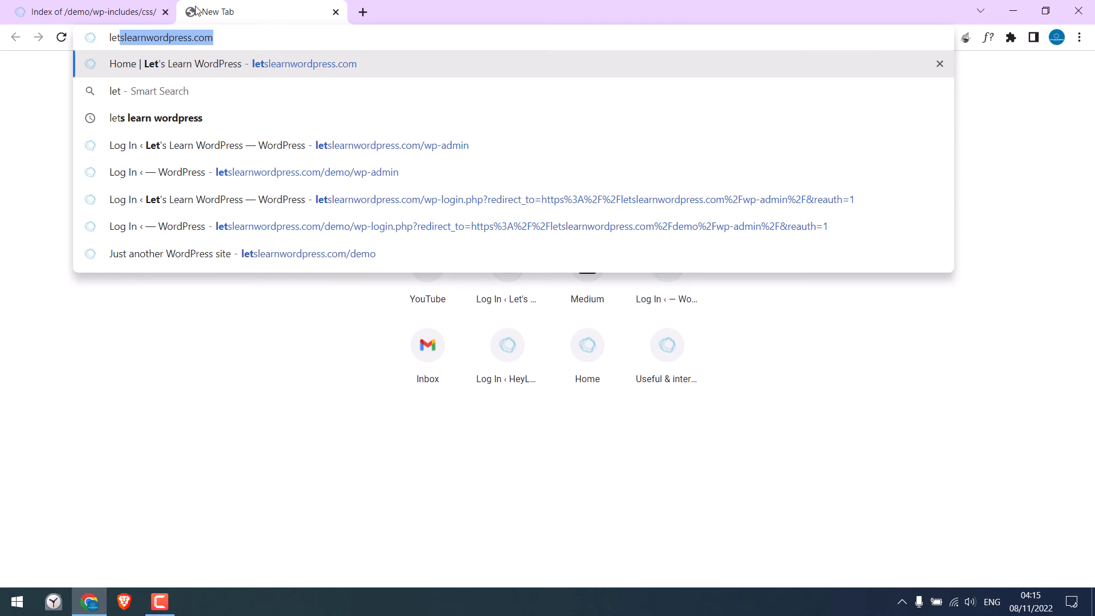
click(459, 226)
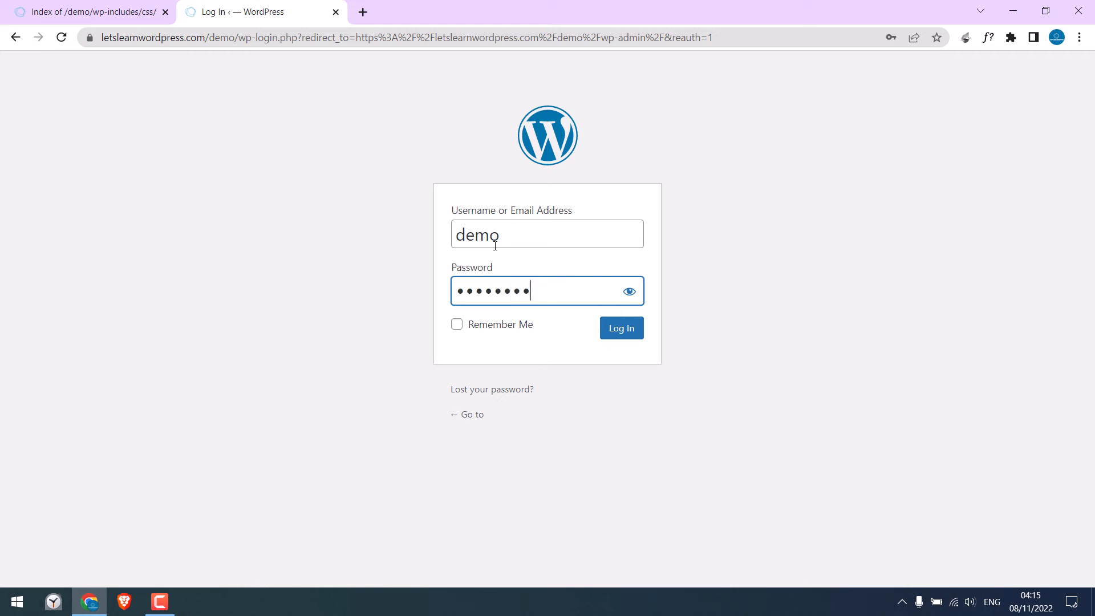
click(620, 328)
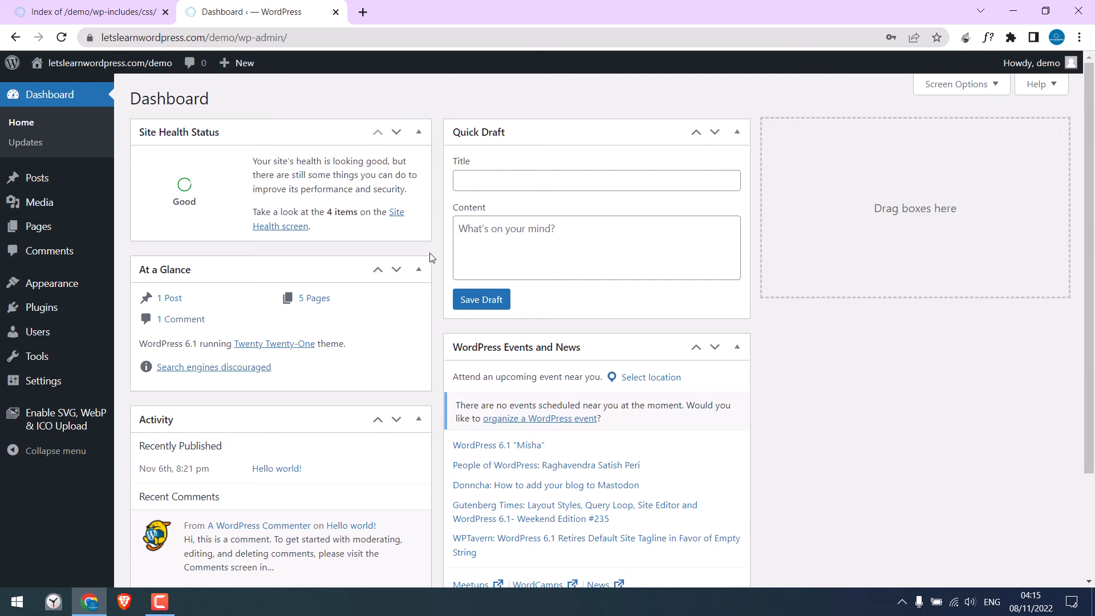
click(144, 330)
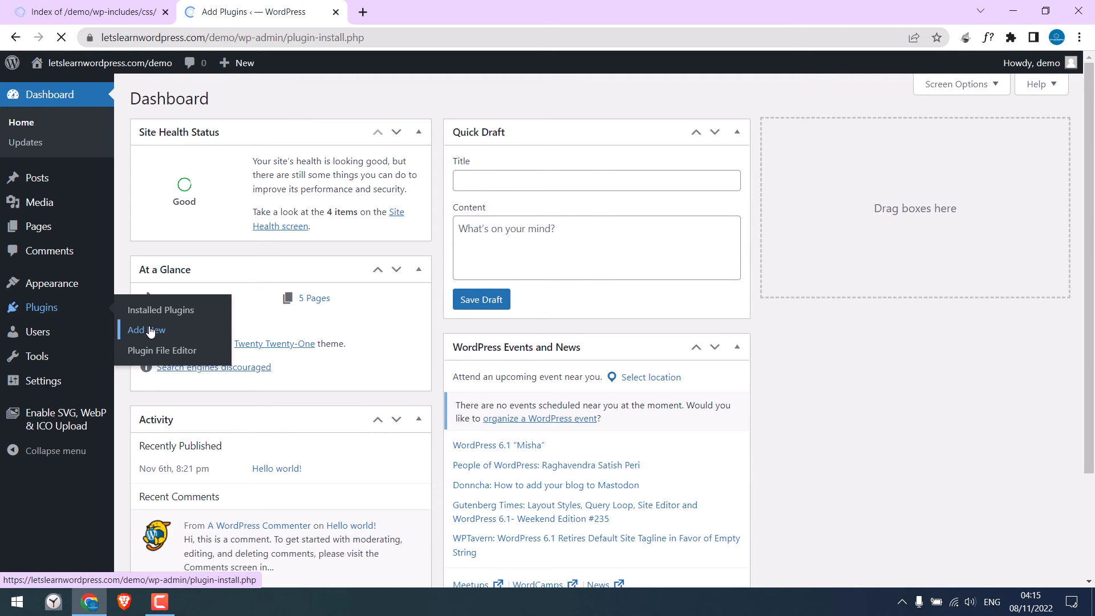
Step: Search 'file manager', then install and activate the File Manager plugin
click(143, 330)
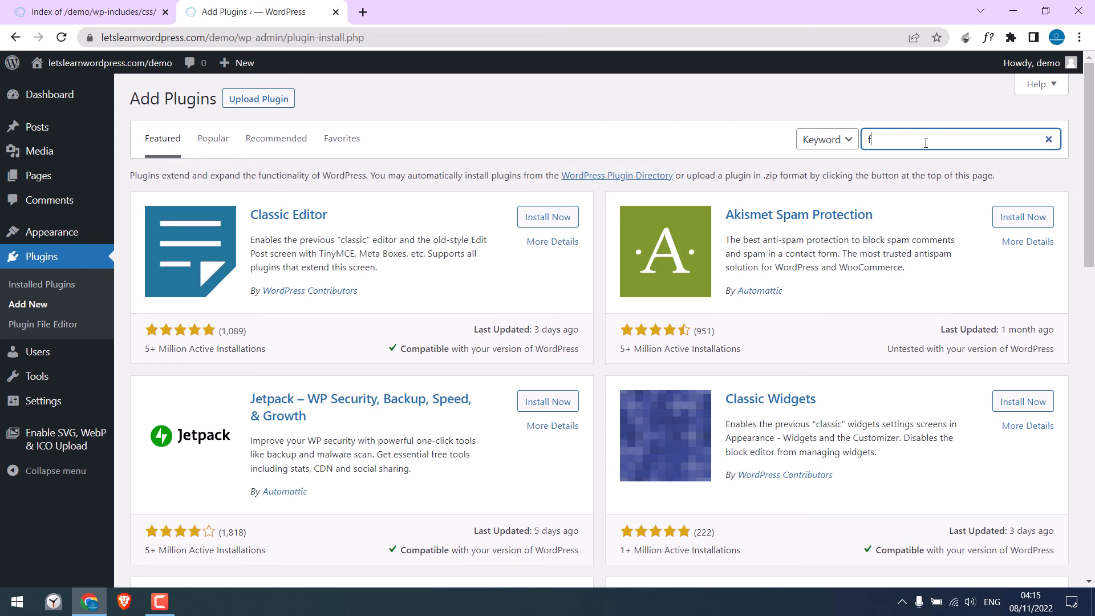
text(file manager)
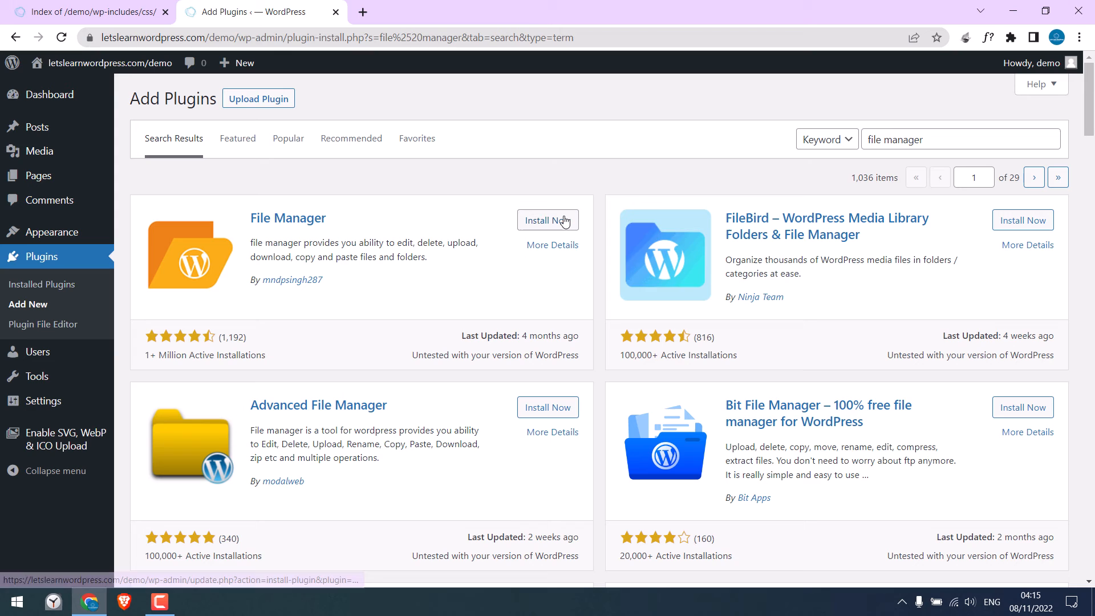
click(547, 220)
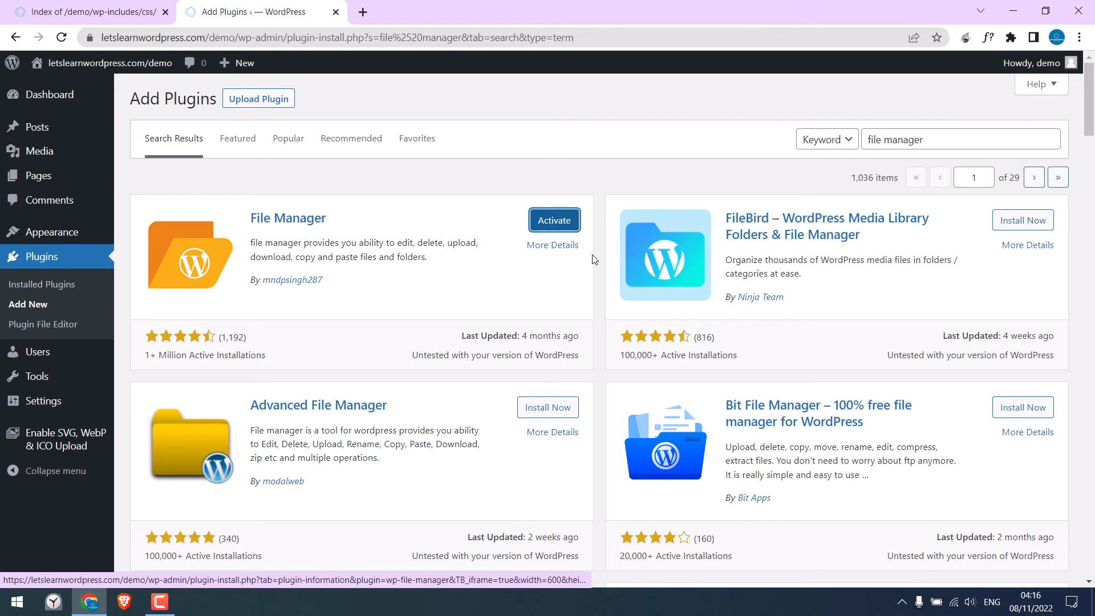
click(555, 219)
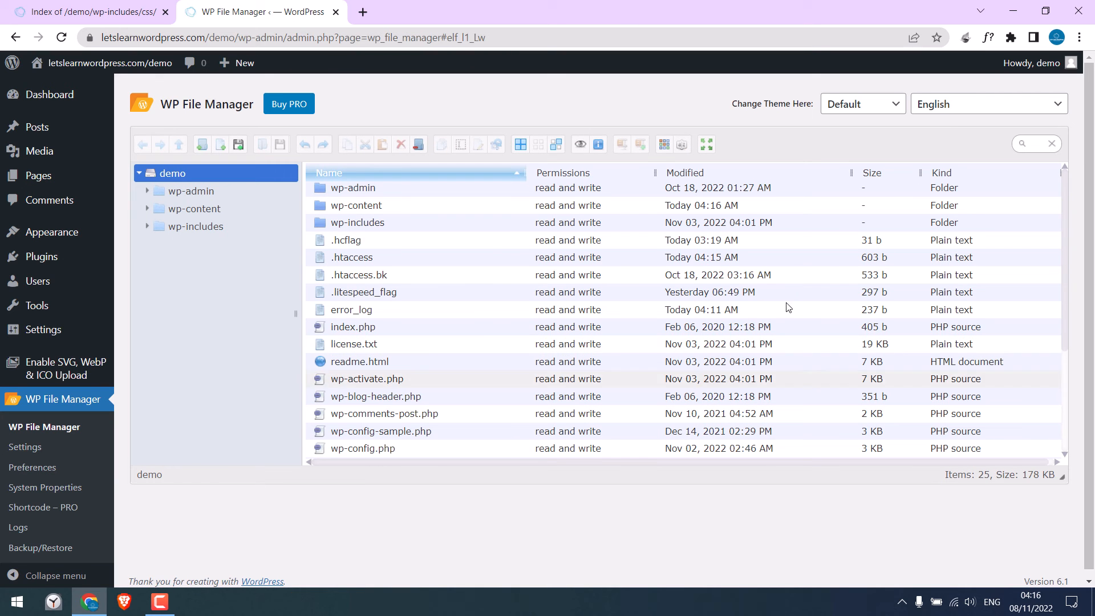
Step: Open the demo root's .htaccess in WP File Manager's Code Editor
scroll(down, 3)
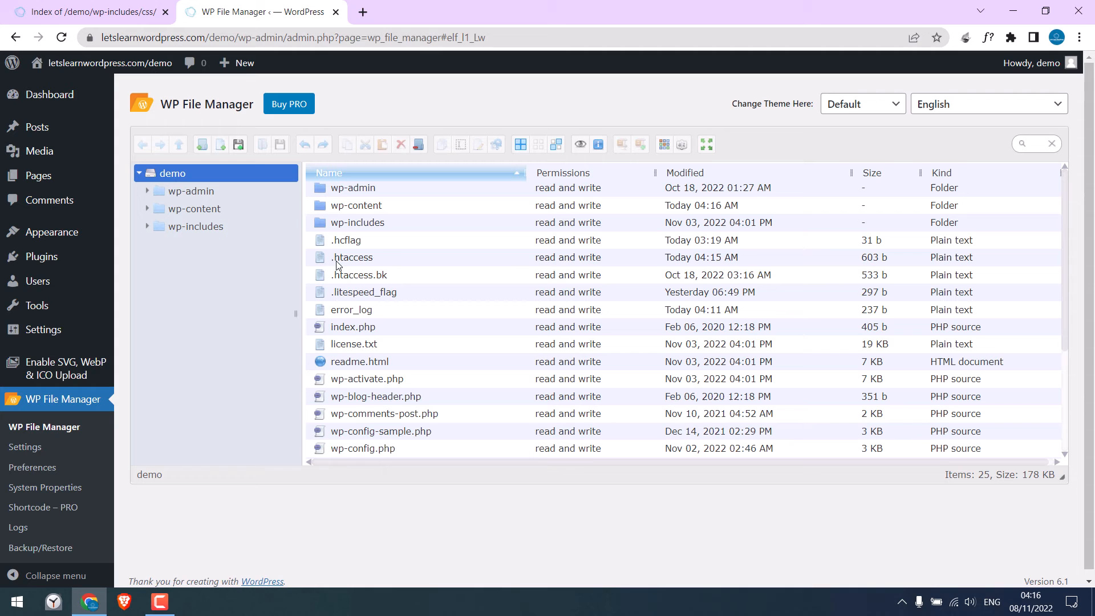
right_click(352, 256)
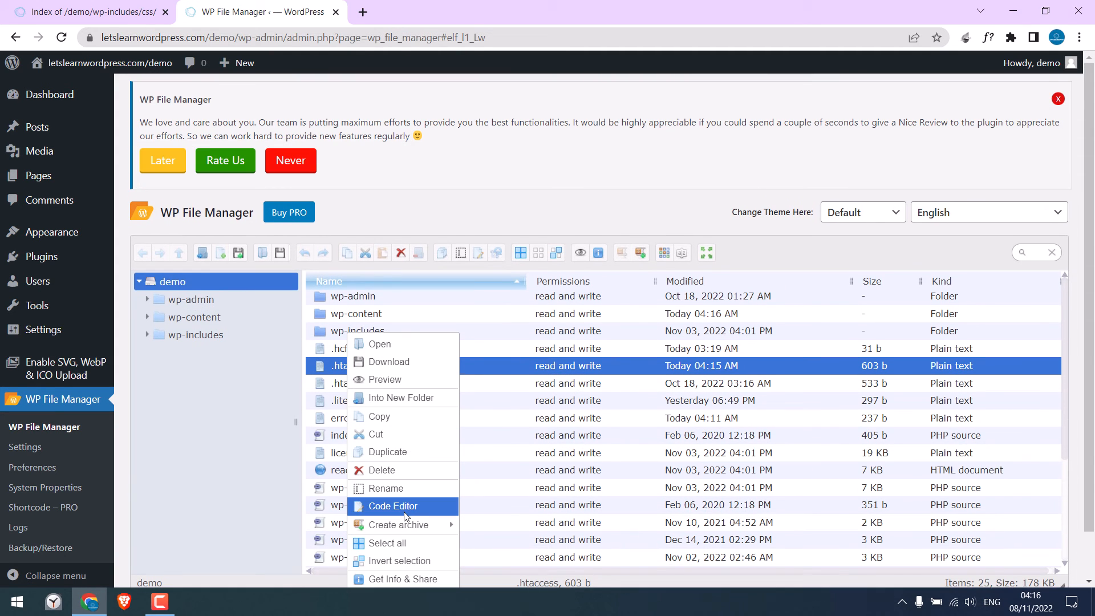
click(393, 505)
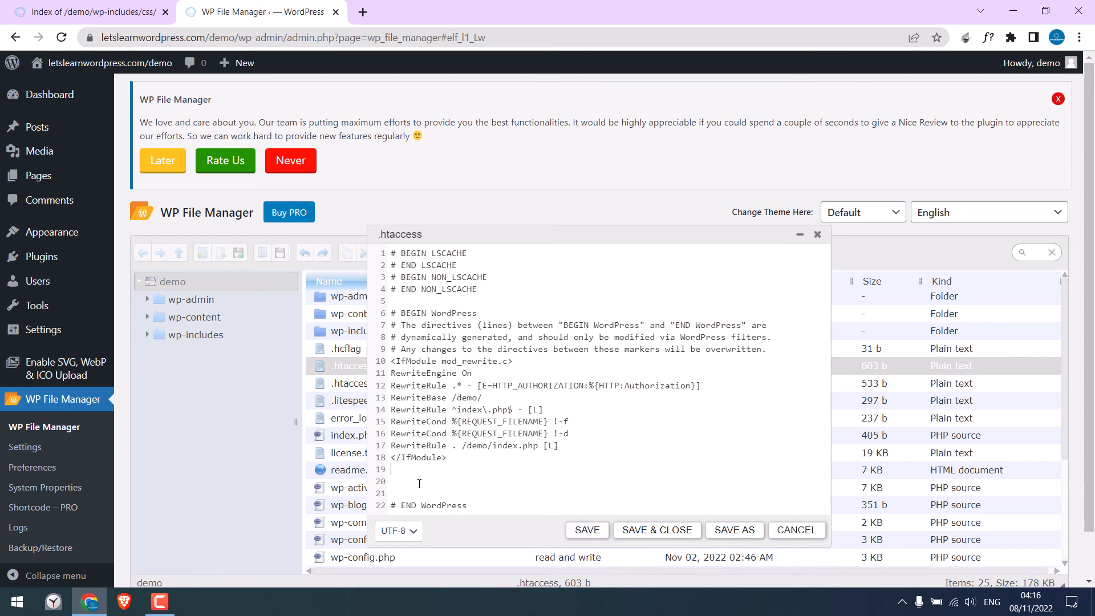
Step: Add 'Options -Indexes' to .htaccess above '# END WordPress' and save the file
text(Options -Indexes)
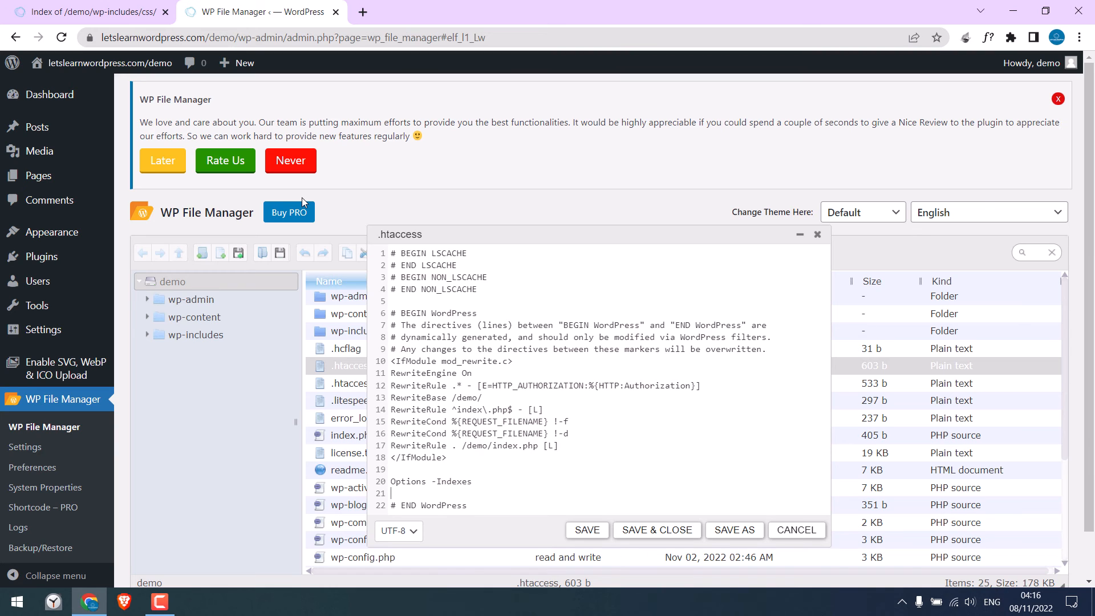
mouse_move(517, 399)
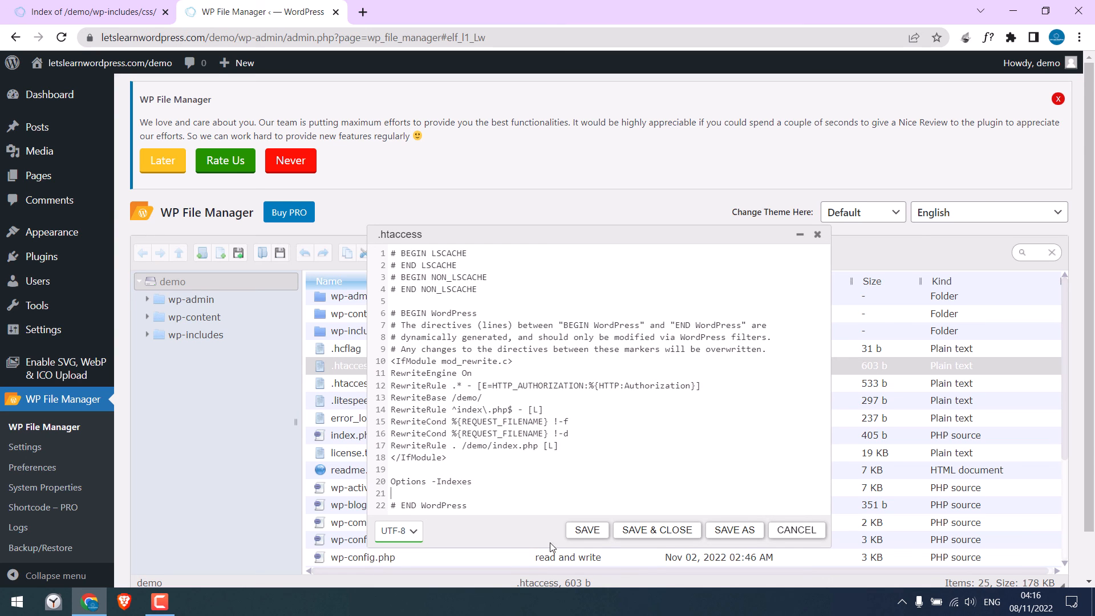
click(587, 531)
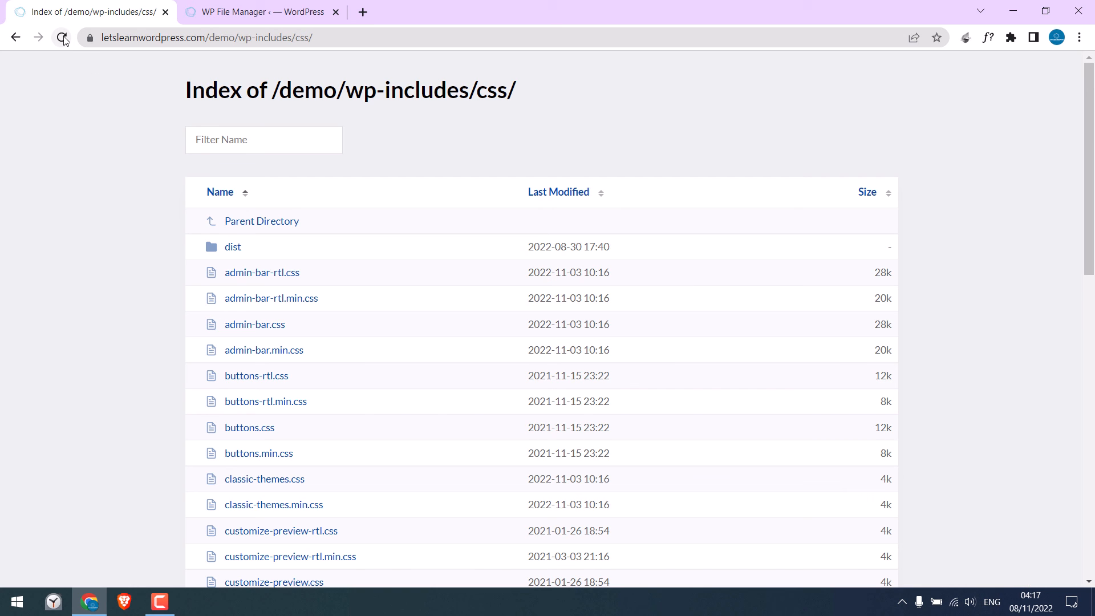
Step: Reload /demo/wp-includes/css/ to confirm it now returns 403 Forbidden
click(62, 36)
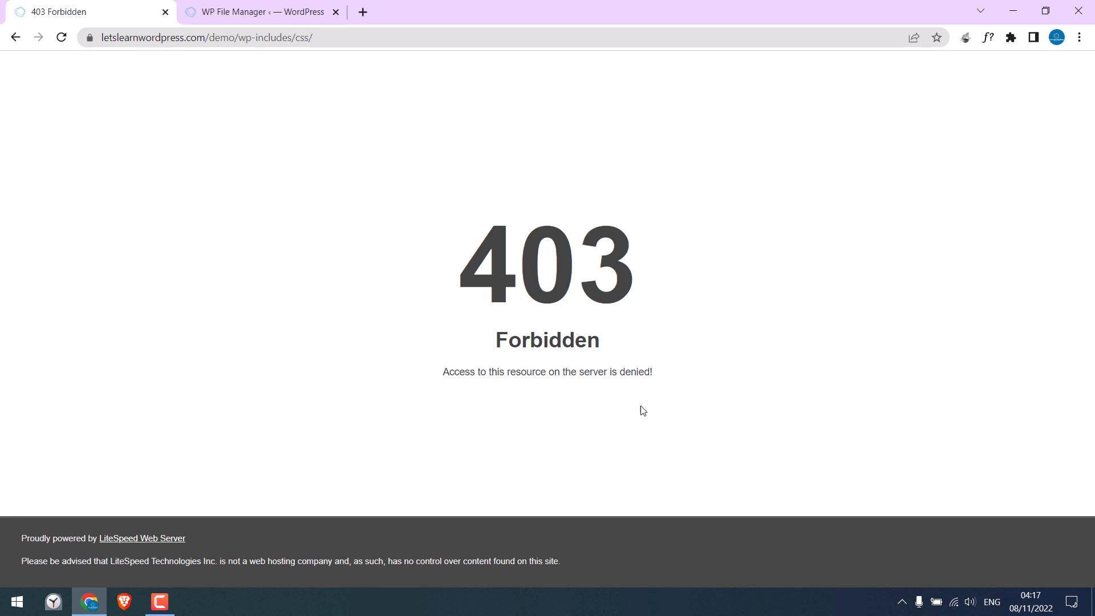